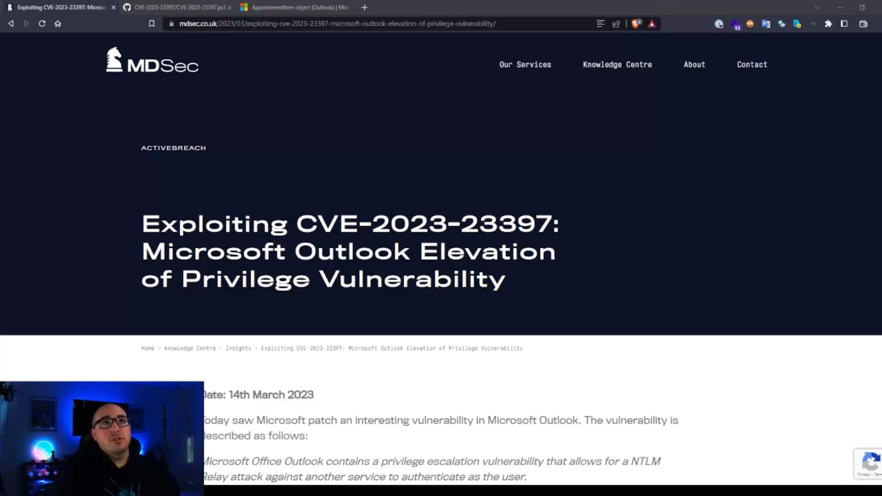
Read down past the audit script and property definition to the MsgKit WriteToStorage code.
{"action": "scroll", "scroll_direction": "down", "scroll_amount": 3}
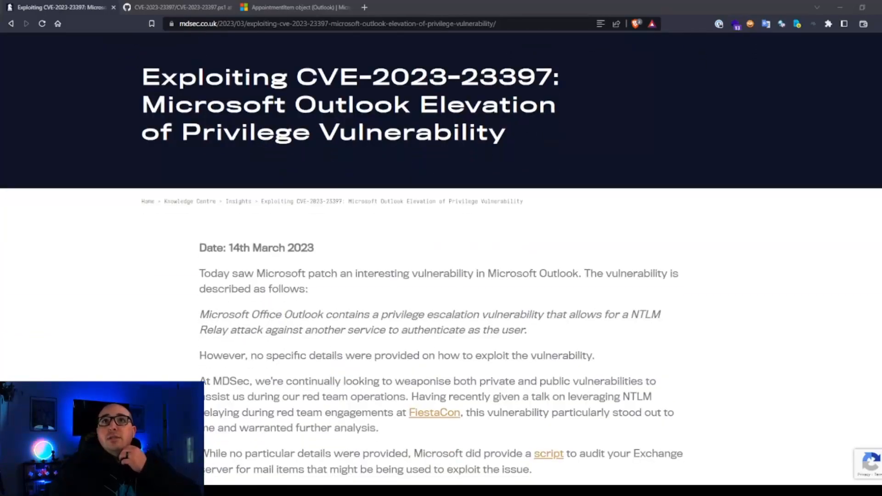
{"action": "scroll", "scroll_direction": "down", "scroll_amount": 3}
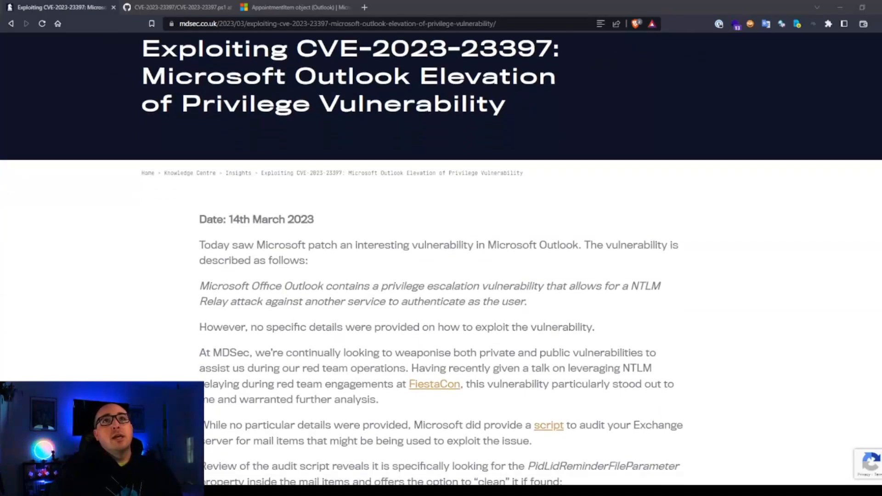
{"action": "scroll", "scroll_direction": "down", "scroll_amount": 3}
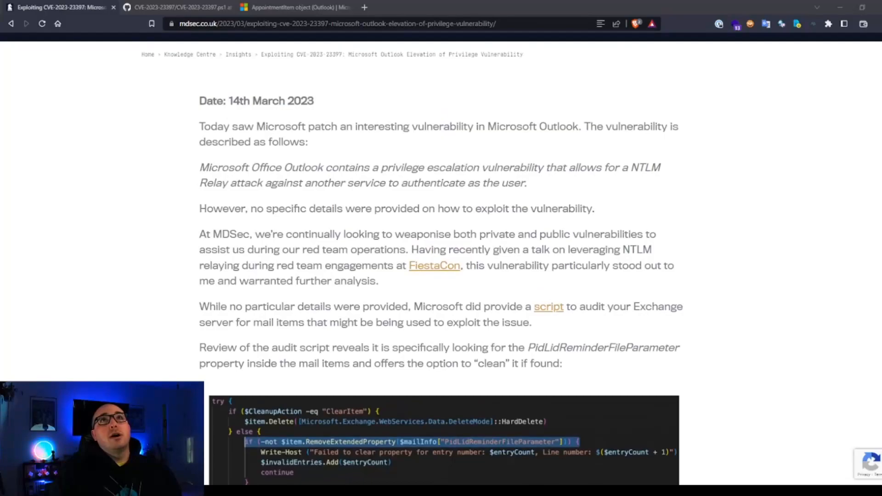
{"action": "double_click", "coordinate": [502, 126]}
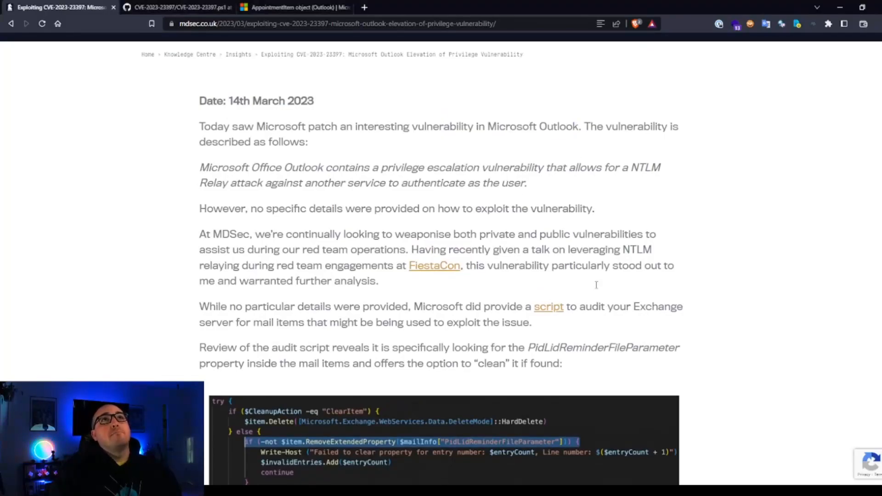
{"action": "scroll", "scroll_direction": "down", "scroll_amount": 3}
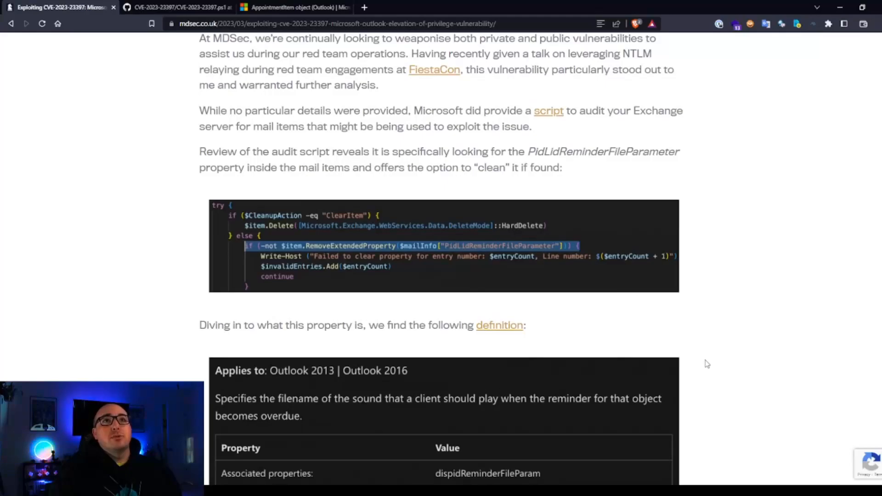
{"action": "scroll", "scroll_direction": "down", "scroll_amount": 3}
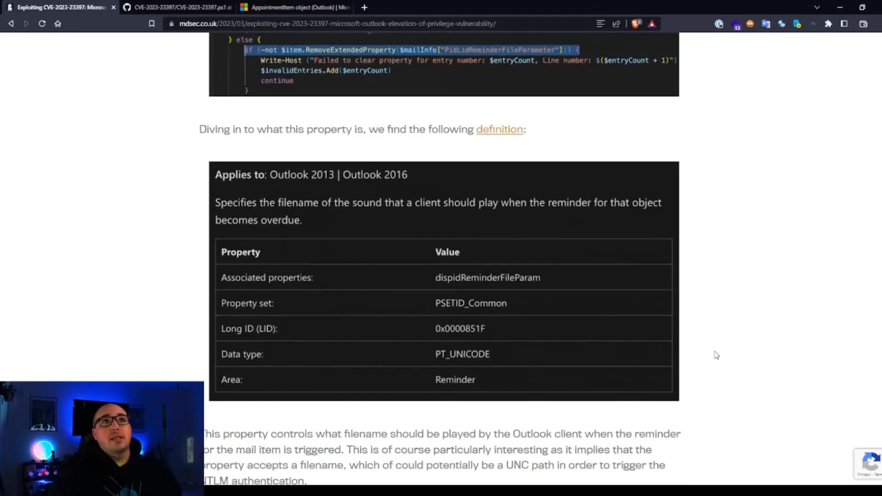
{"action": "scroll", "scroll_direction": "down", "scroll_amount": 3}
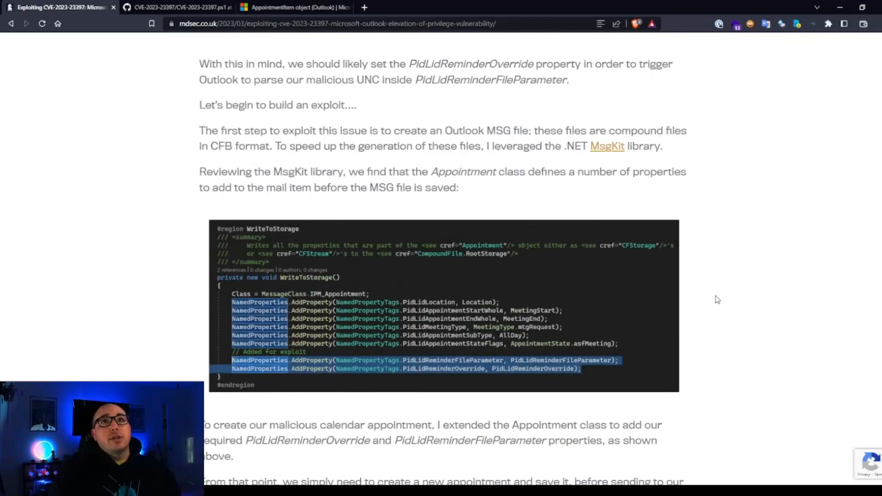
Scroll to the Appointment class extension with the two reminder properties before Main.
{"action": "scroll", "scroll_direction": "down", "scroll_amount": 3}
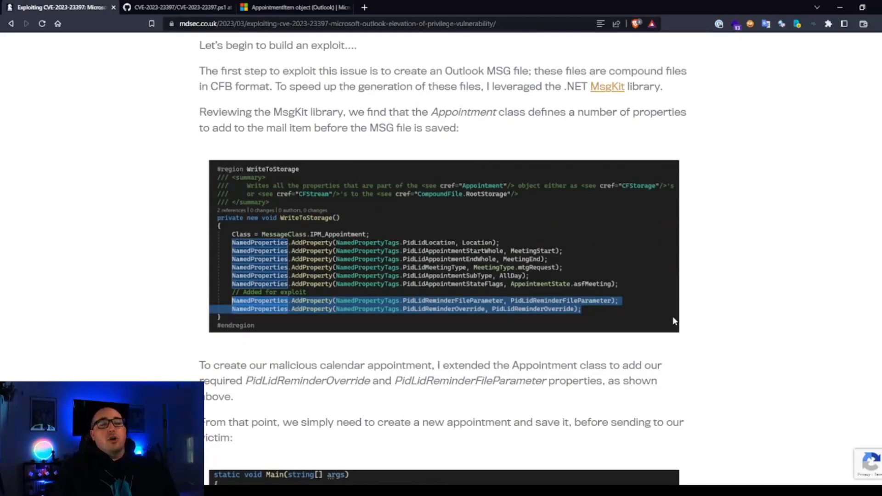
{"action": "mouse_move", "coordinate": [854, 77]}
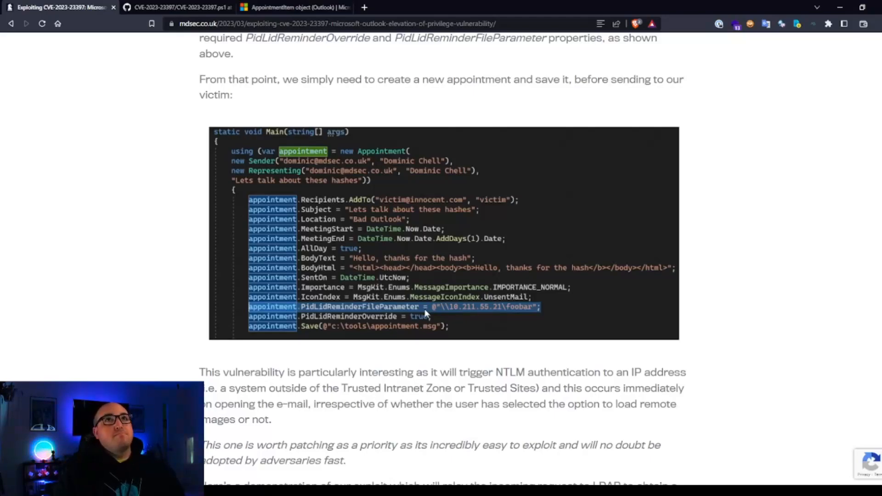
{"action": "scroll", "scroll_direction": "down", "scroll_amount": 3}
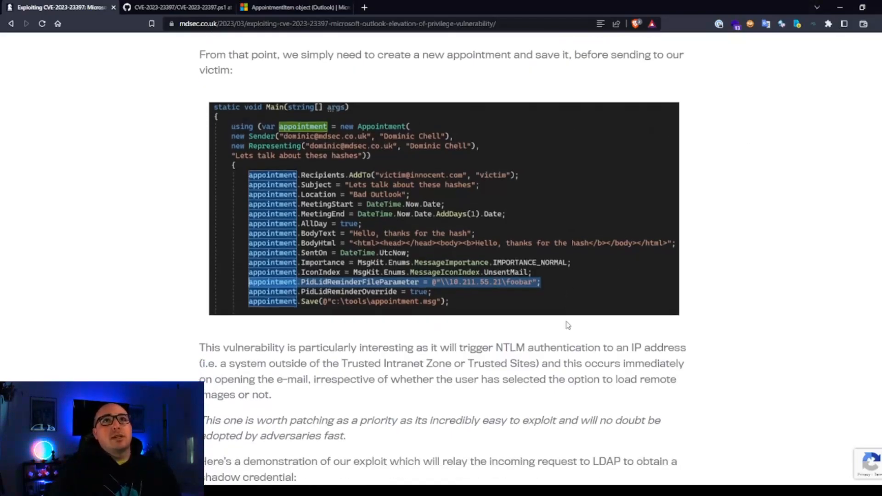
{"action": "scroll", "scroll_direction": "down", "scroll_amount": 3}
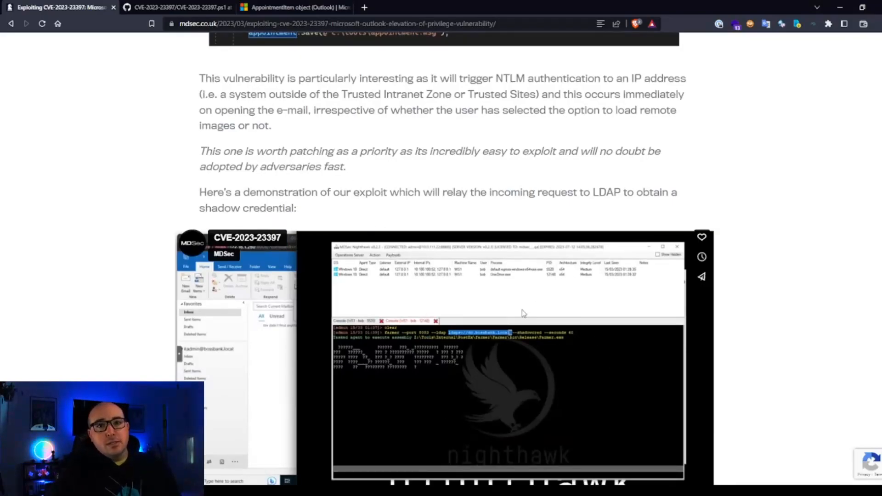
{"action": "scroll", "scroll_direction": "down", "scroll_amount": 3}
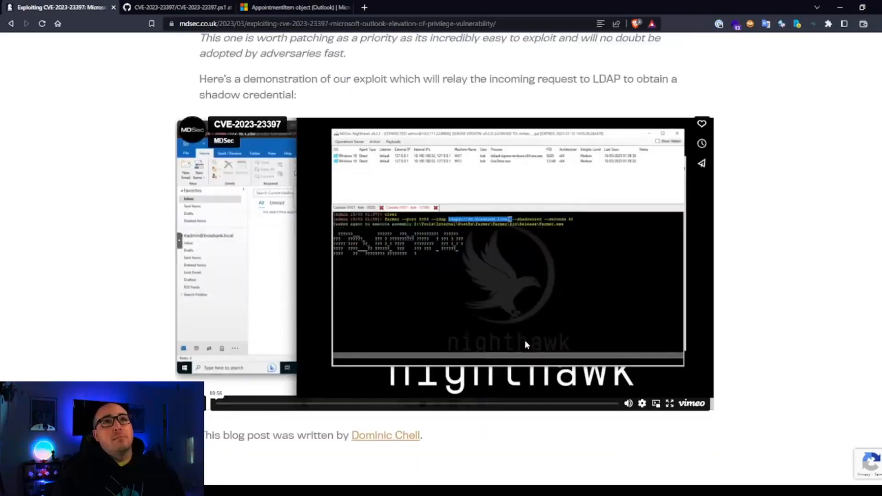
{"action": "scroll", "scroll_direction": "down", "scroll_amount": 3}
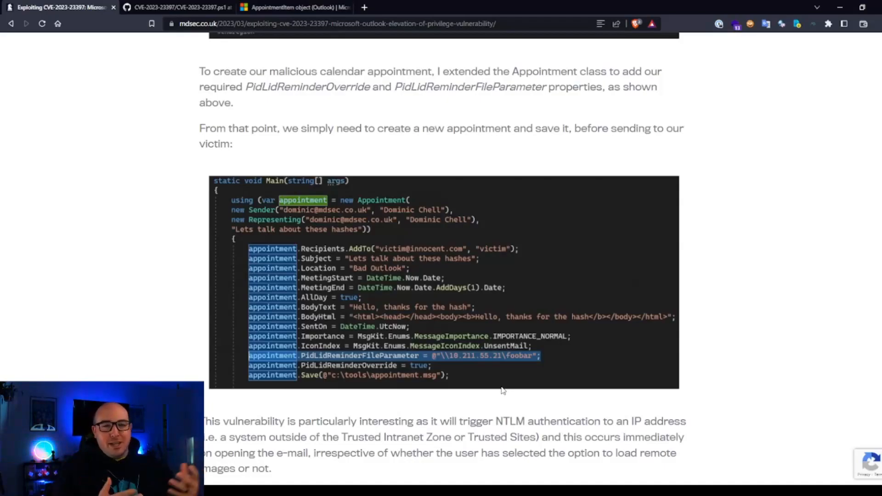
{"action": "mouse_move", "coordinate": [384, 140]}
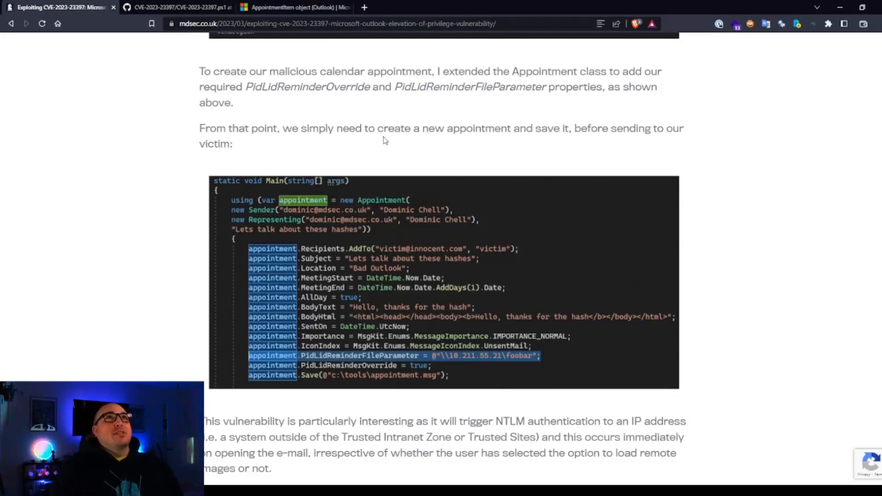
{"action": "mouse_move", "coordinate": [419, 380]}
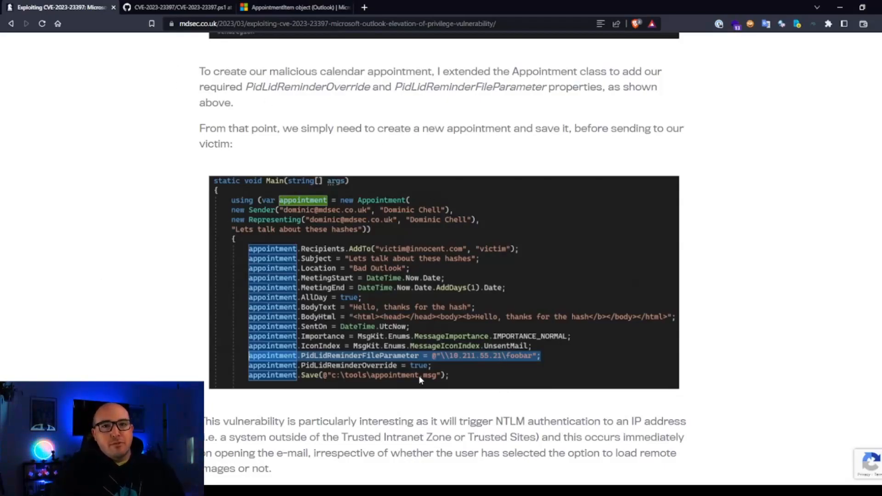
{"action": "scroll", "scroll_direction": "down", "scroll_amount": 3}
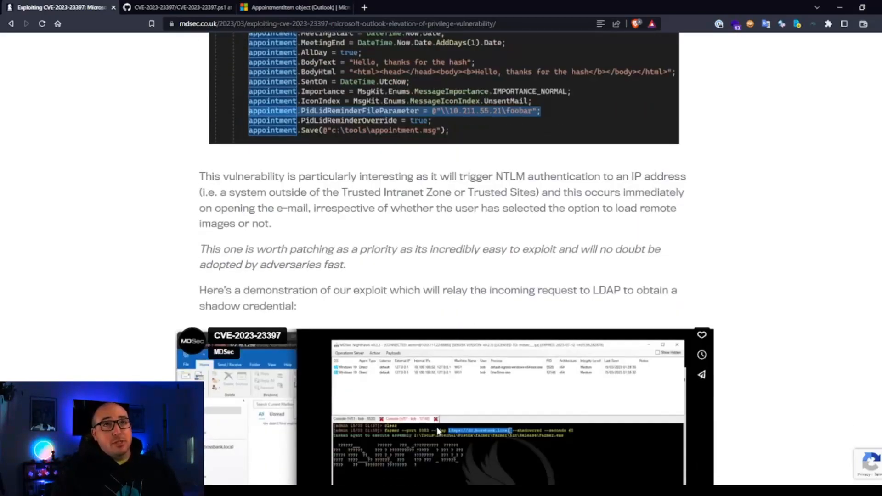
{"action": "scroll", "scroll_direction": "down", "scroll_amount": 3}
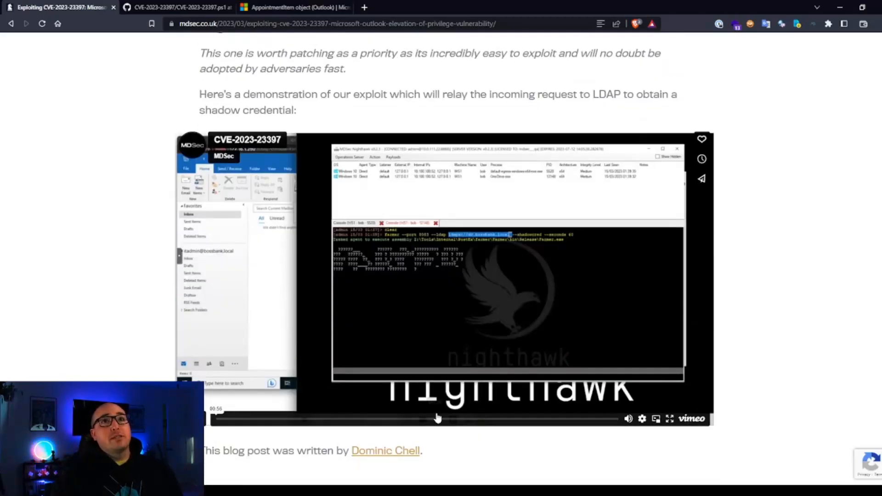
{"action": "scroll", "scroll_direction": "down", "scroll_amount": 3}
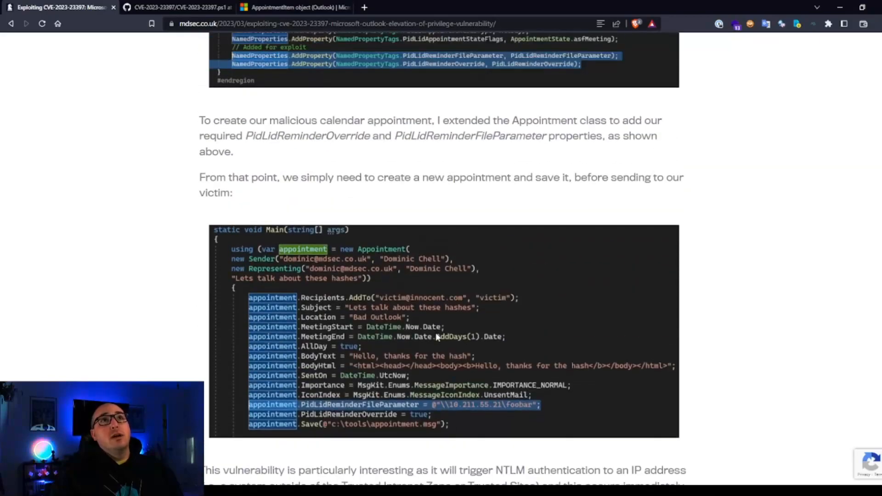
{"action": "mouse_move", "coordinate": [408, 350]}
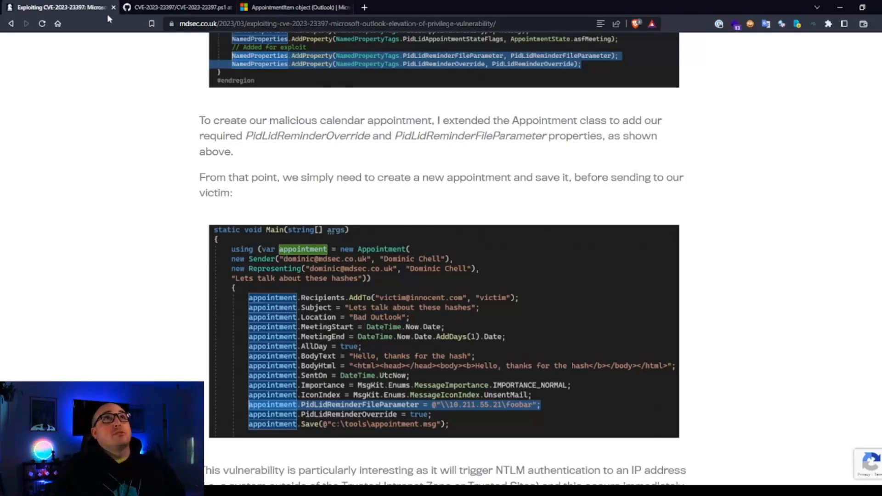
{"action": "left_click", "coordinate": [169, 6]}
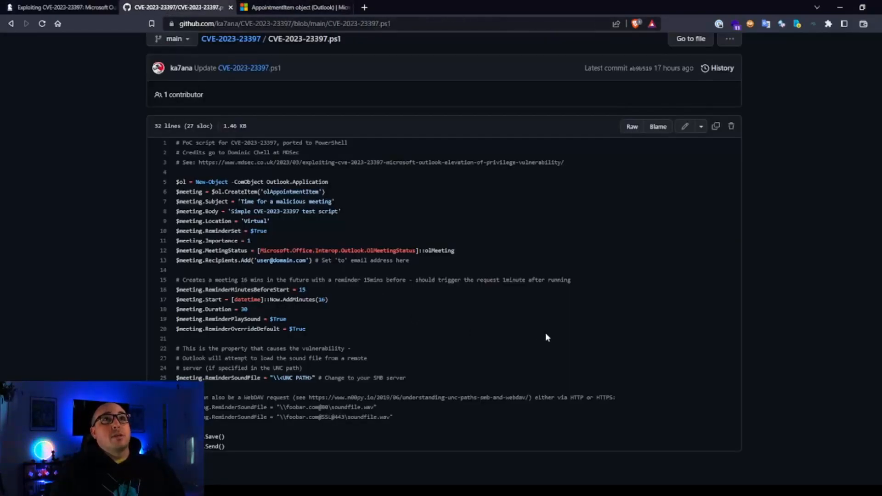
{"action": "mouse_move", "coordinate": [589, 385]}
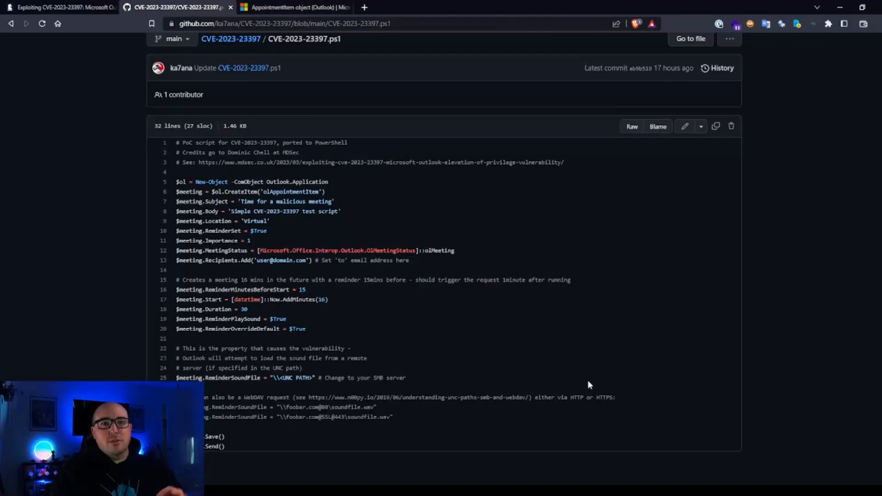
{"action": "mouse_move", "coordinate": [551, 384]}
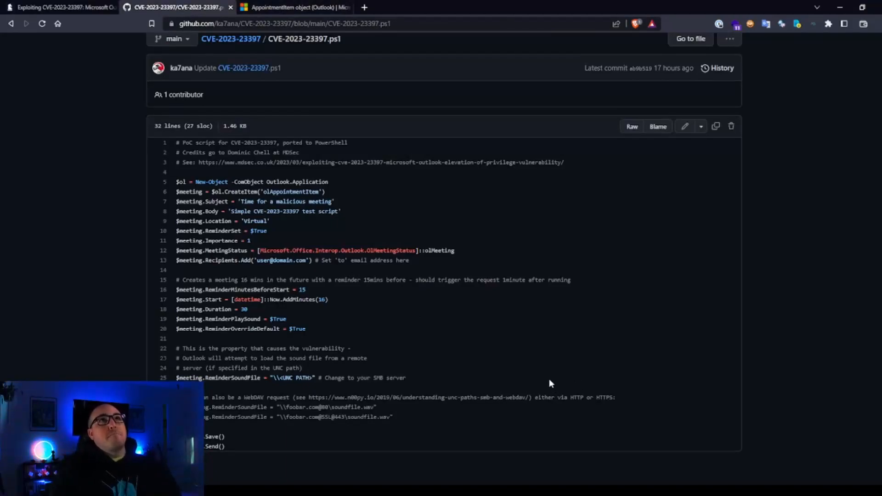
{"action": "mouse_move", "coordinate": [333, 194]}
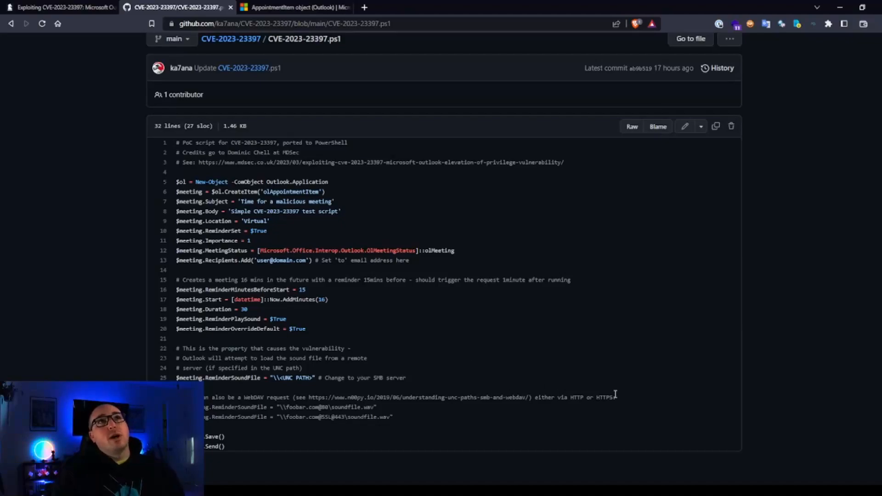
{"action": "mouse_move", "coordinate": [669, 392]}
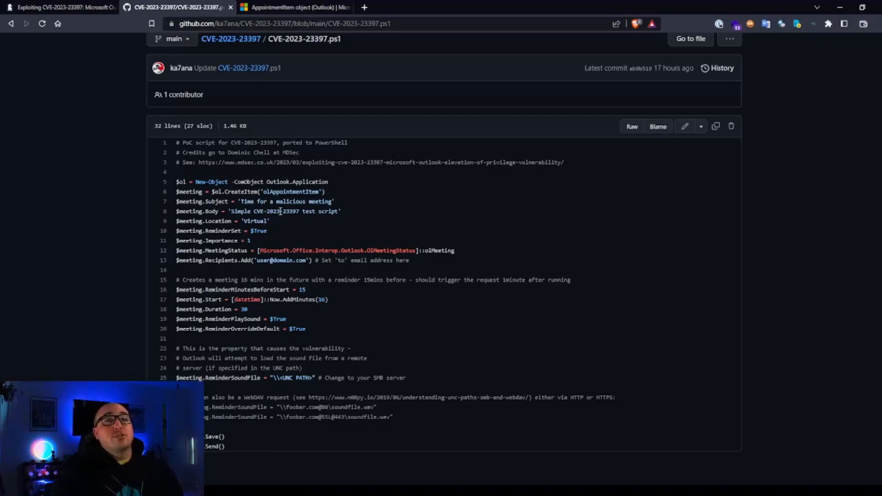
{"action": "mouse_move", "coordinate": [268, 240]}
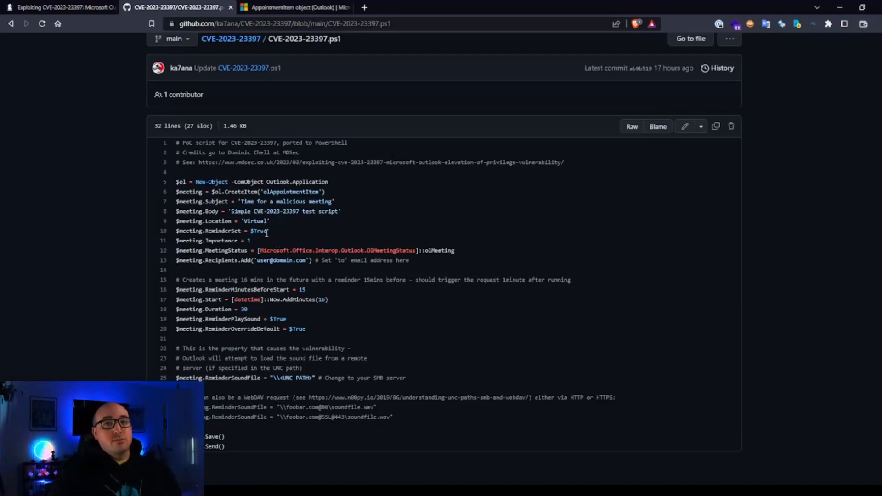
{"action": "mouse_move", "coordinate": [265, 241]}
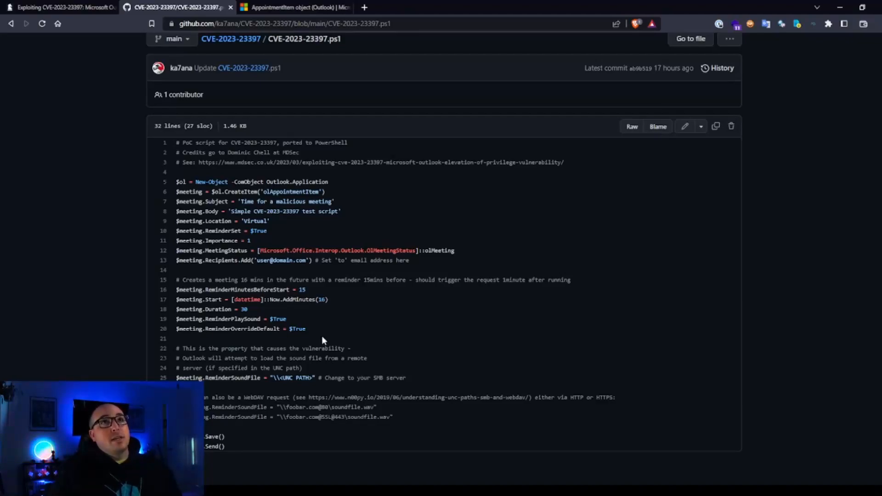
{"action": "mouse_move", "coordinate": [323, 340]}
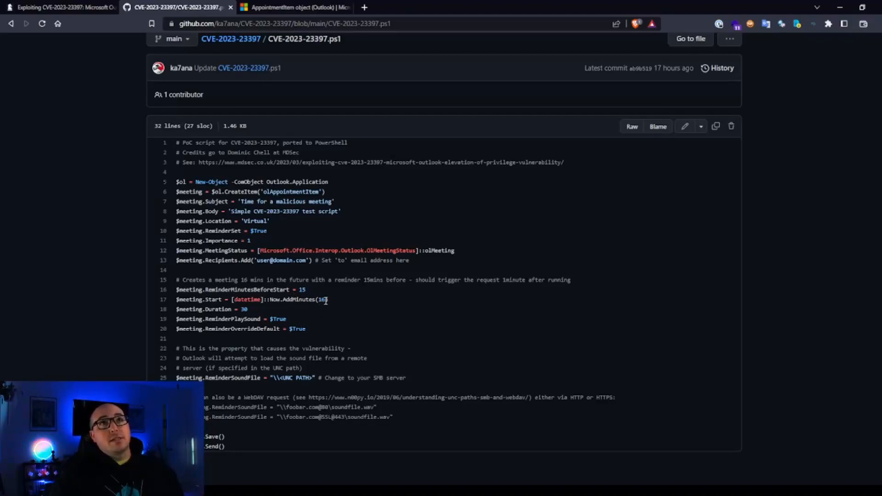
{"action": "mouse_move", "coordinate": [328, 332]}
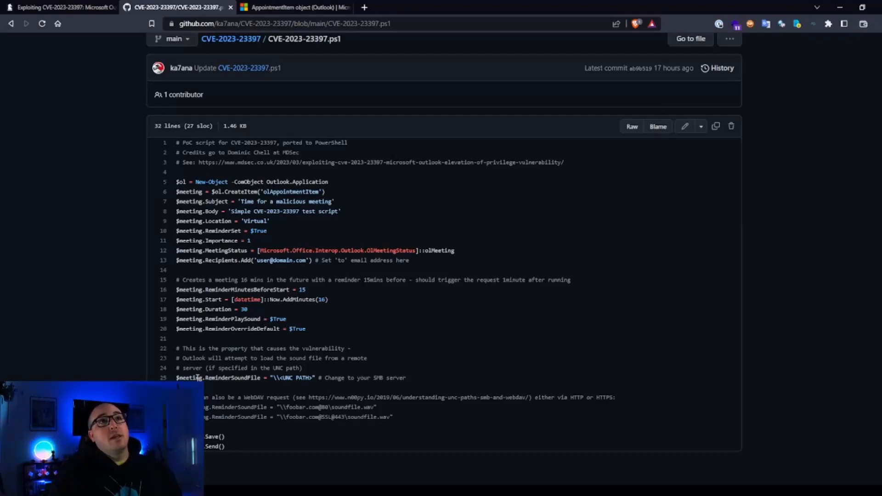
{"action": "double_click", "coordinate": [221, 378]}
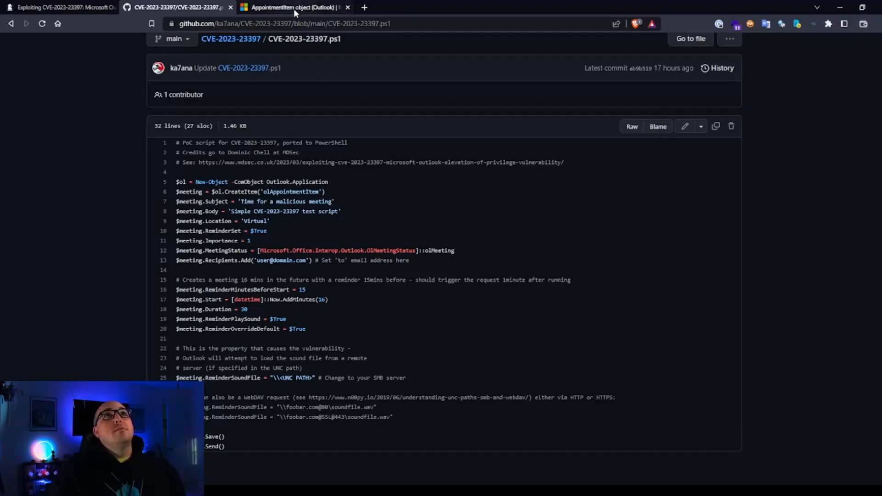
Review AppointmentItem's properties, checking ReminderOverrideDefault and ReminderSoundFile documentation.
{"action": "left_click", "coordinate": [292, 7]}
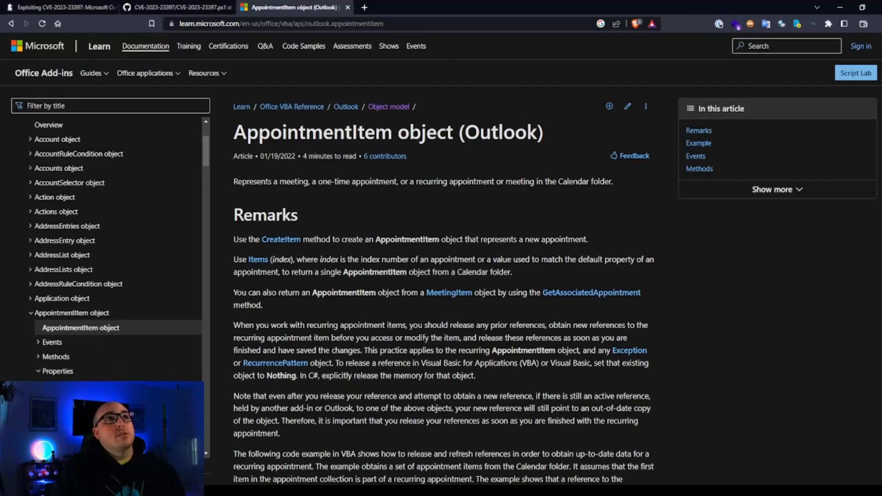
{"action": "scroll", "scroll_direction": "down", "scroll_amount": 3}
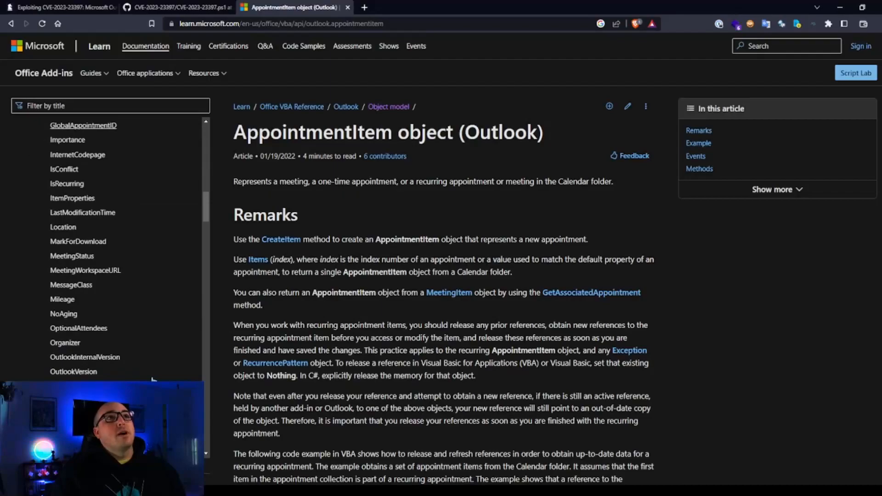
{"action": "scroll", "scroll_direction": "down", "scroll_amount": 3}
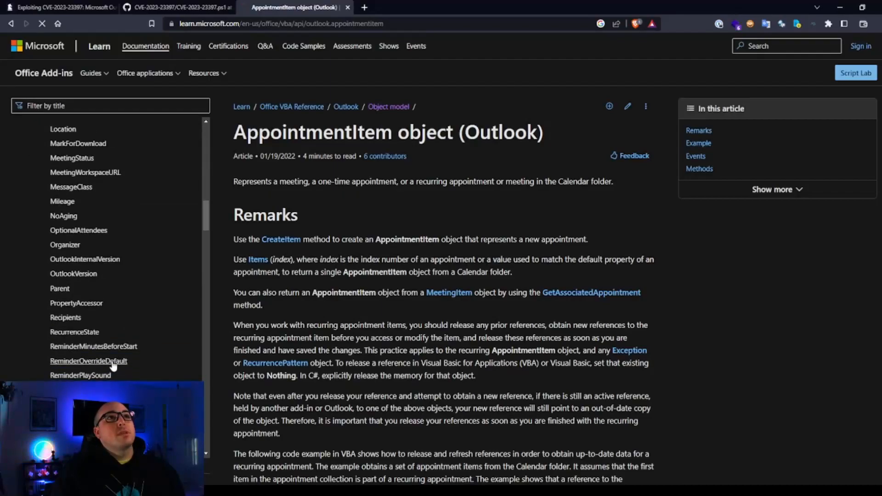
{"action": "left_click", "coordinate": [88, 361]}
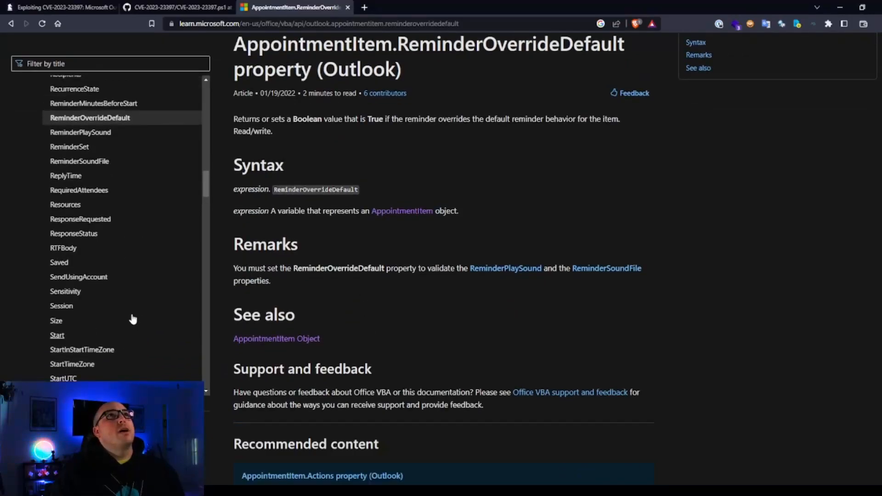
{"action": "scroll", "scroll_direction": "down", "scroll_amount": 3}
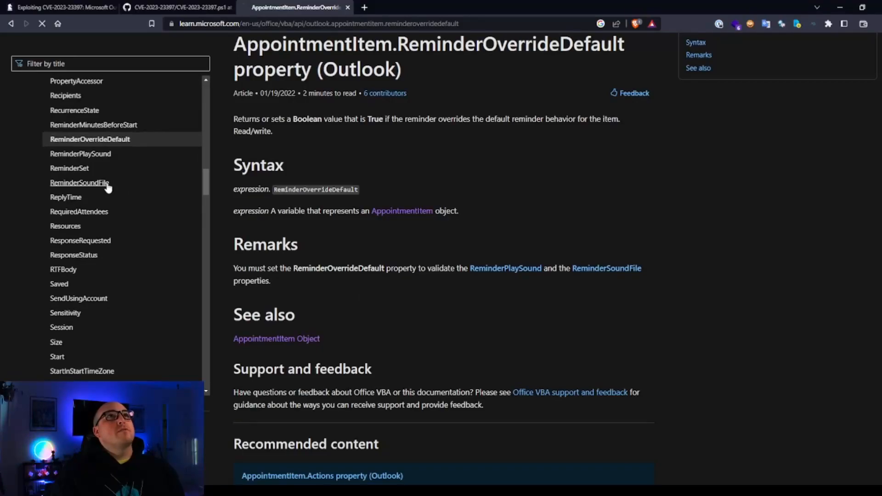
{"action": "left_click", "coordinate": [79, 182]}
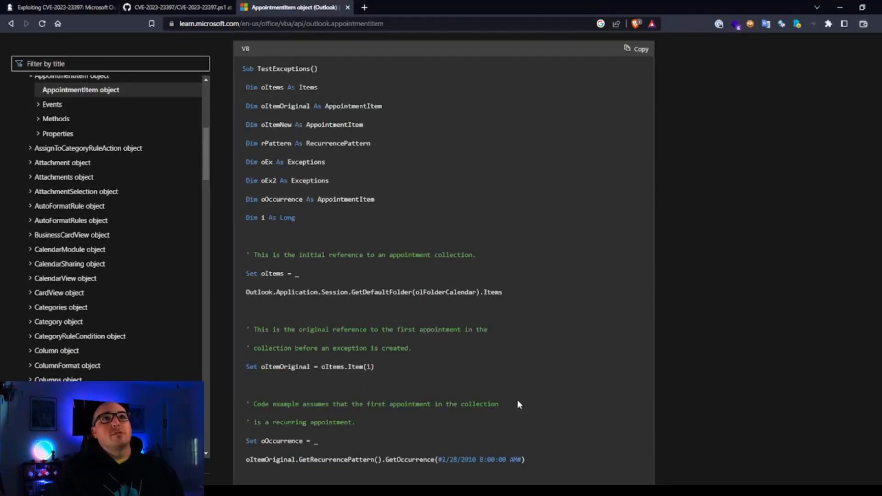
Compare the PoC script on GitHub with the AppointmentItem documentation.
{"action": "left_click", "coordinate": [177, 7]}
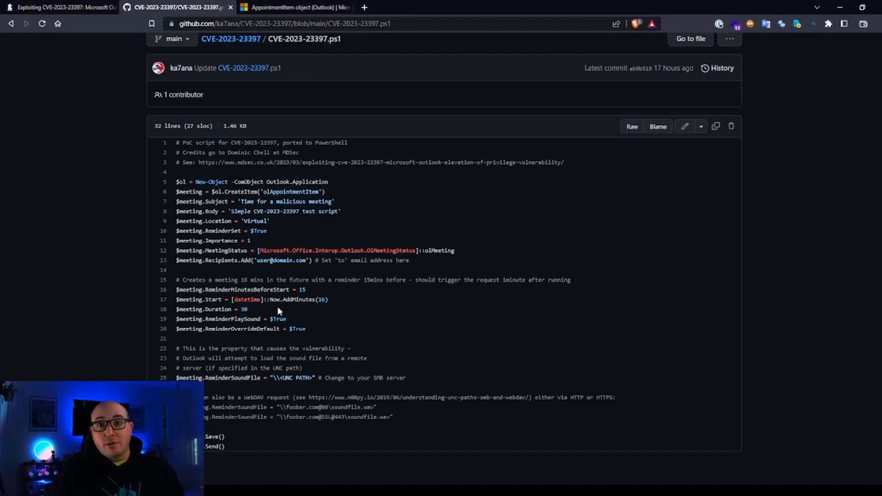
{"action": "left_click", "coordinate": [293, 7]}
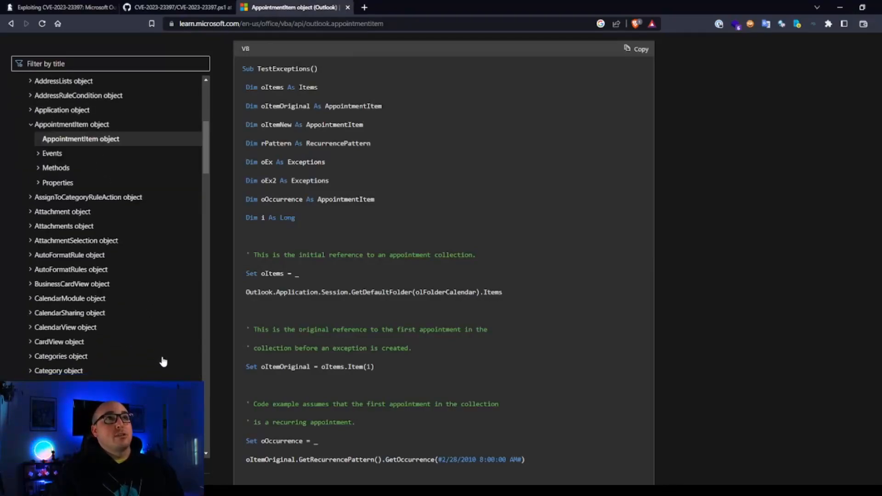
{"action": "scroll", "scroll_direction": "down", "scroll_amount": 3}
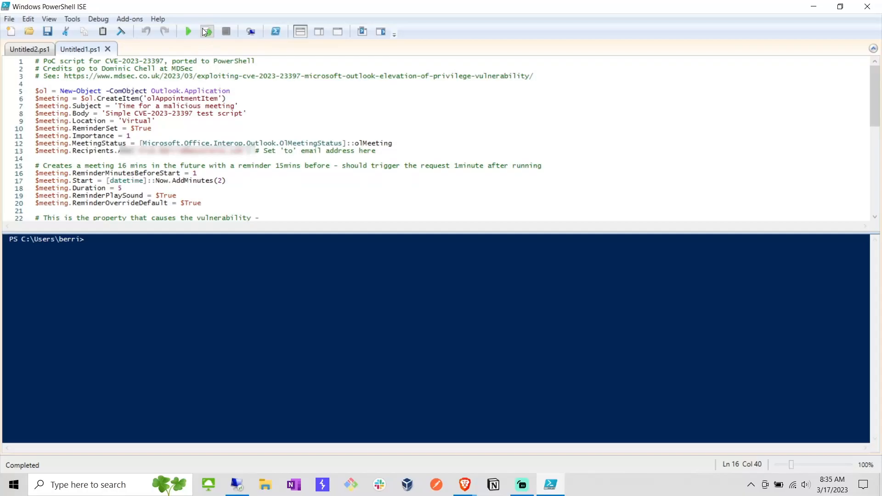
Run the meeting-invite PoC script and switch to the remote Kali terminal session.
{"action": "left_click", "coordinate": [188, 31]}
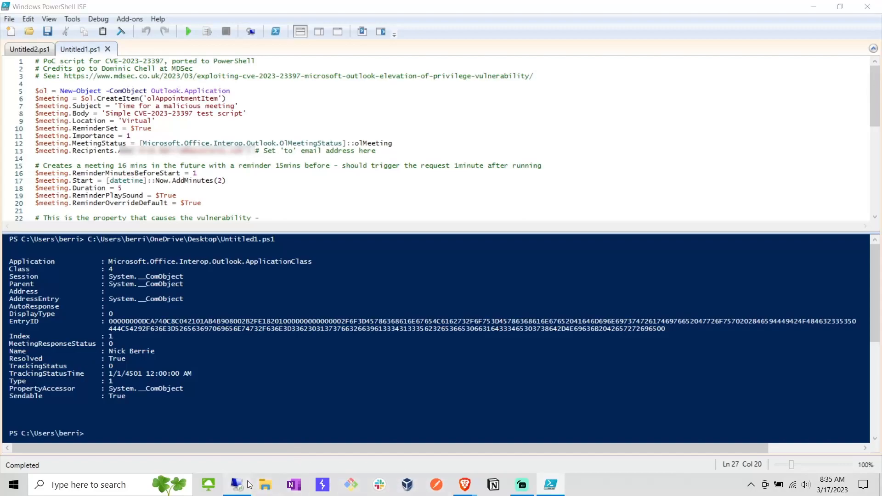
{"action": "left_click", "coordinate": [236, 485]}
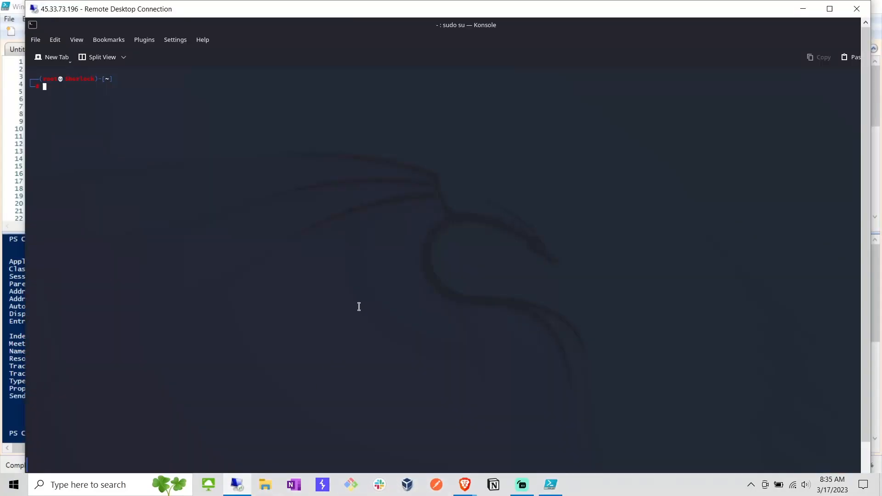
Start Responder with 'responder -I eth0 -v' to catch leaked hashes.
{"action": "type", "text": "responder -I eth0 -v"}
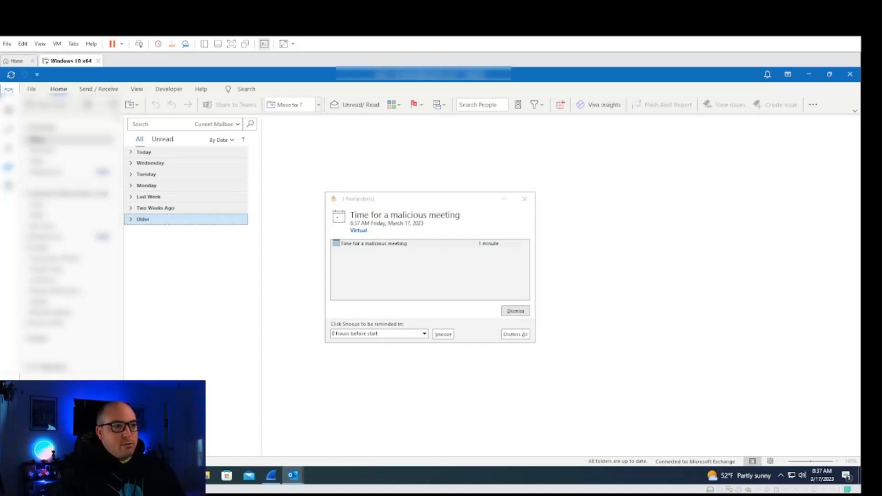
Acknowledge the 'Time for a malicious meeting' reminder as it comes due in Outlook.
{"action": "left_click", "coordinate": [378, 334]}
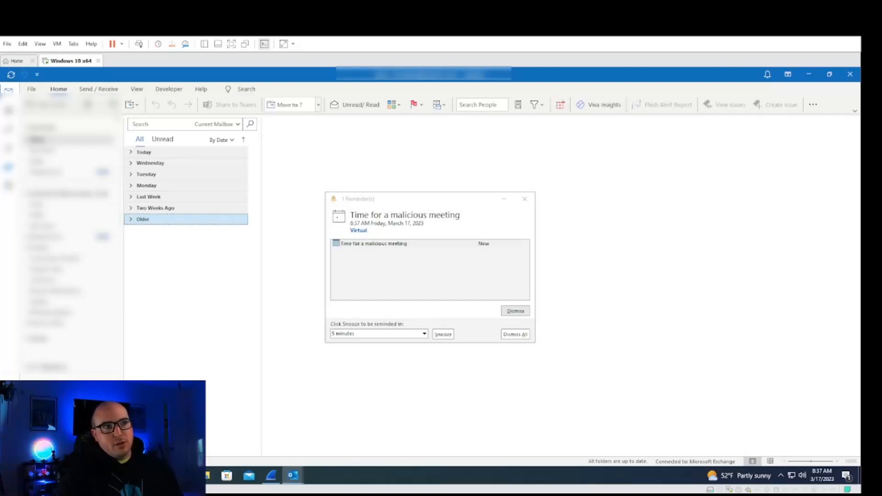
{"action": "mouse_move", "coordinate": [472, 193]}
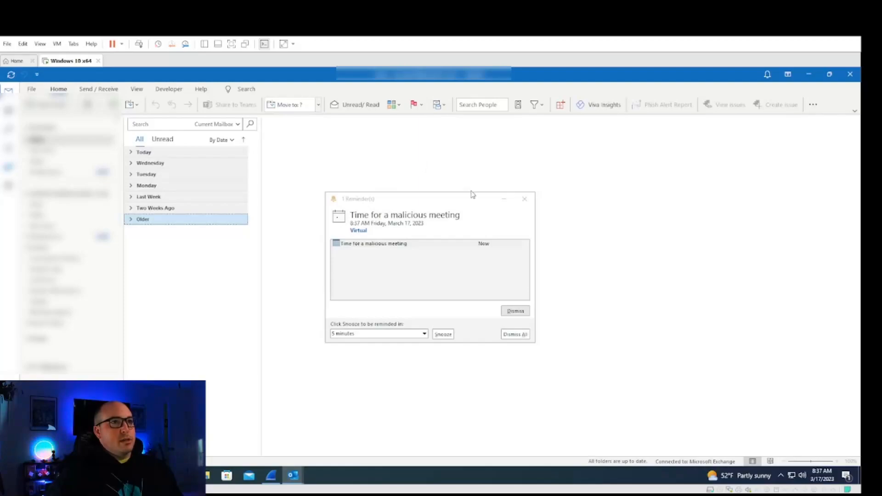
{"action": "mouse_move", "coordinate": [456, 208]}
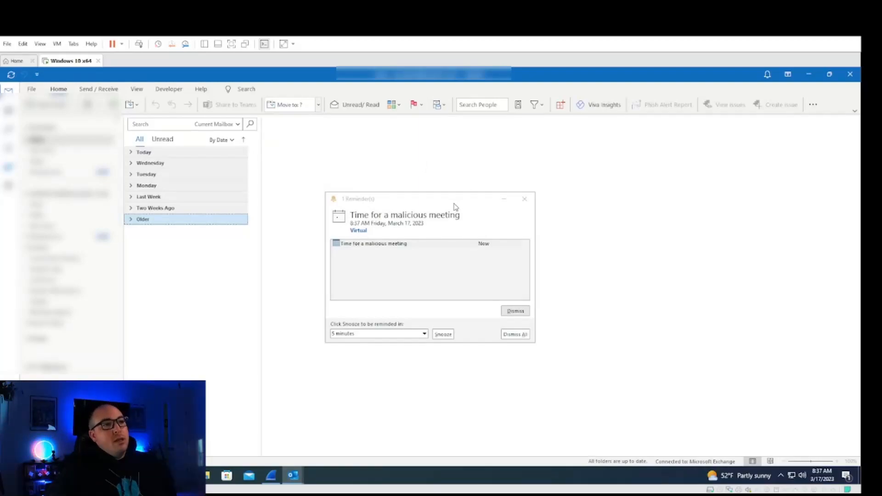